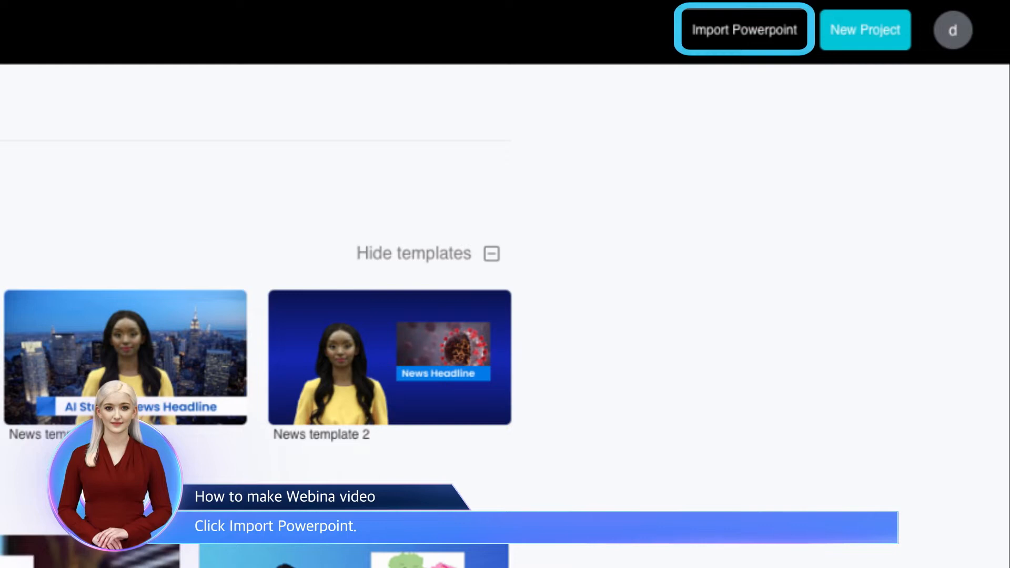
Import virtual_human_presentation.pptx and create a new project from its slides.
click(743, 29)
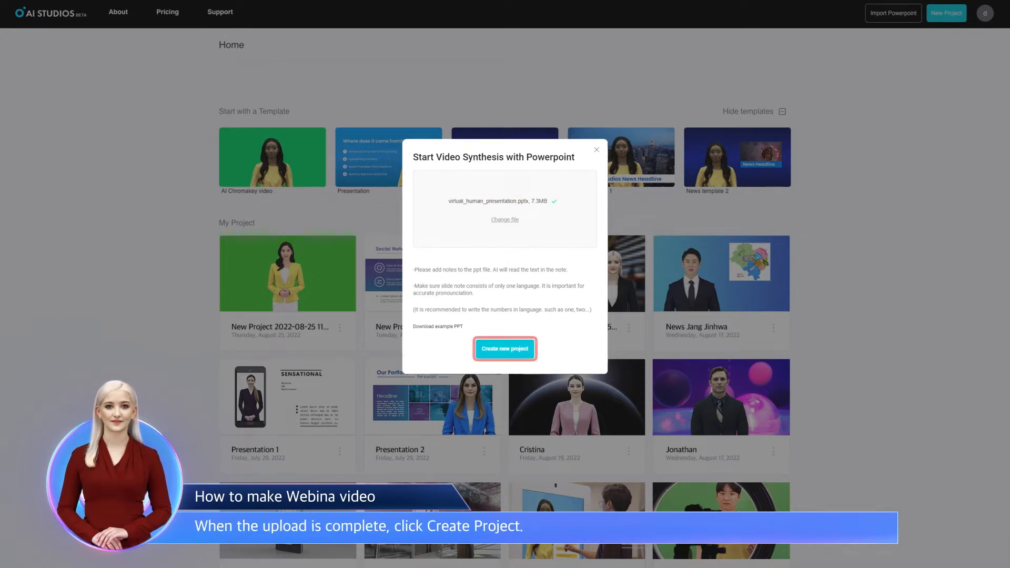
click(504, 348)
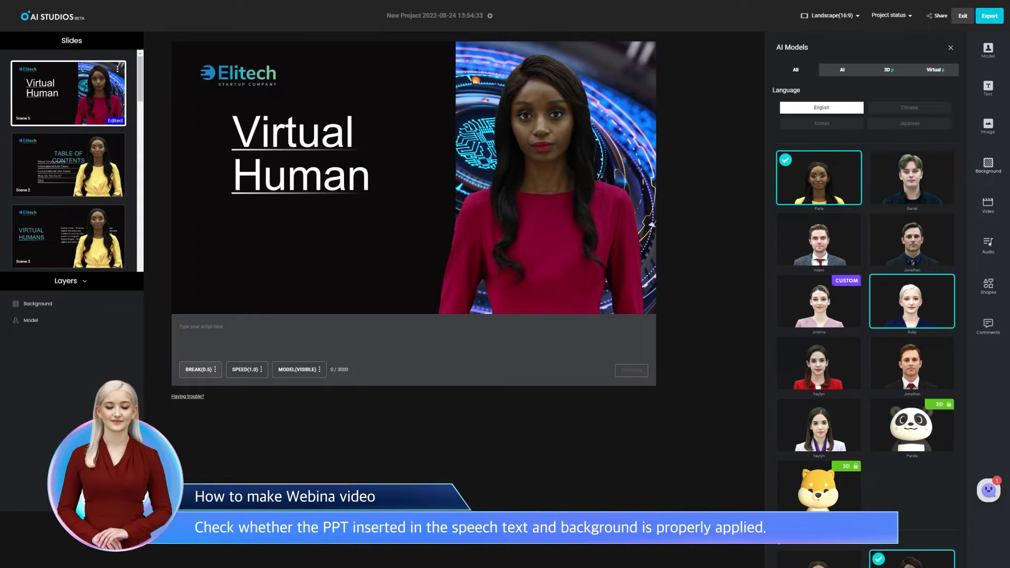
Check the imported slides and the AI presenter over the Virtual Human background.
click(818, 177)
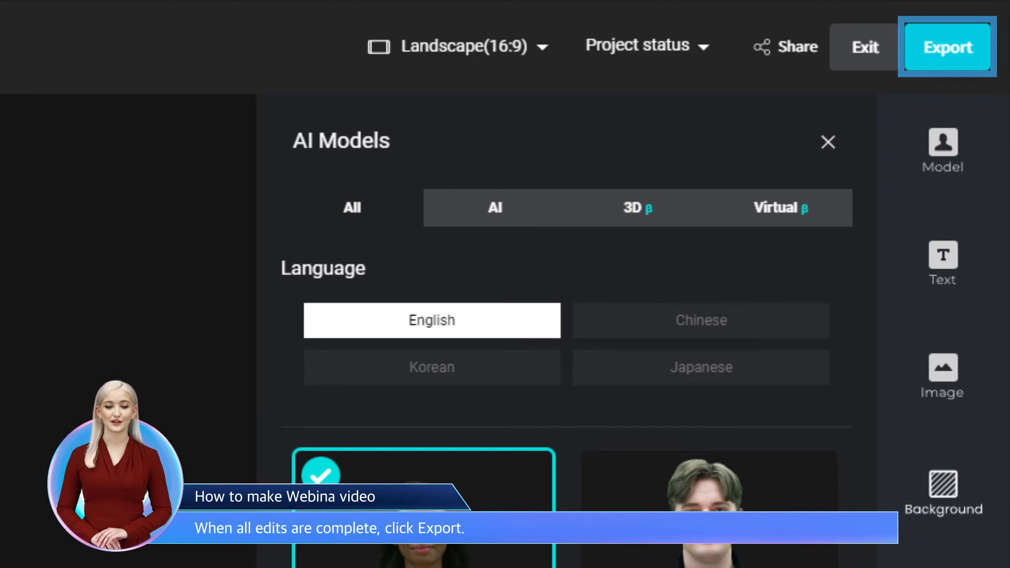
Export the project as the Virtual Human video.
click(947, 47)
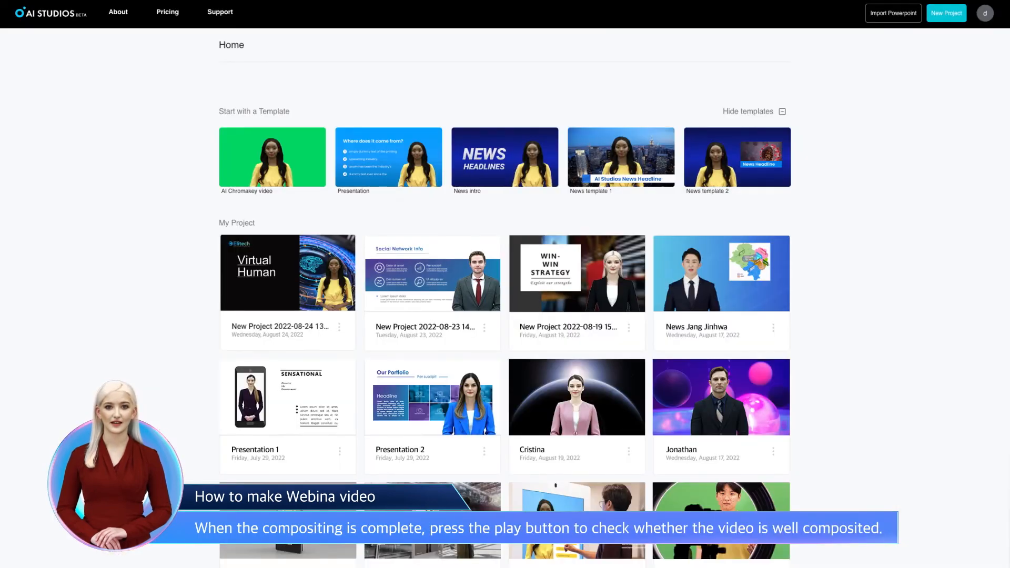
mouse_move(288, 271)
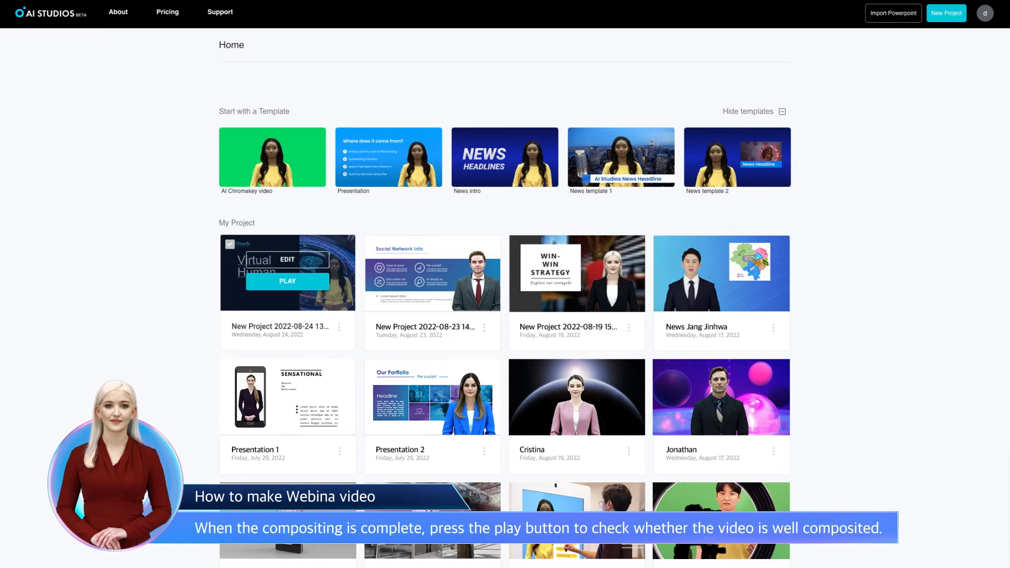
Play the exported Virtual Human video from its home page thumbnail.
click(286, 281)
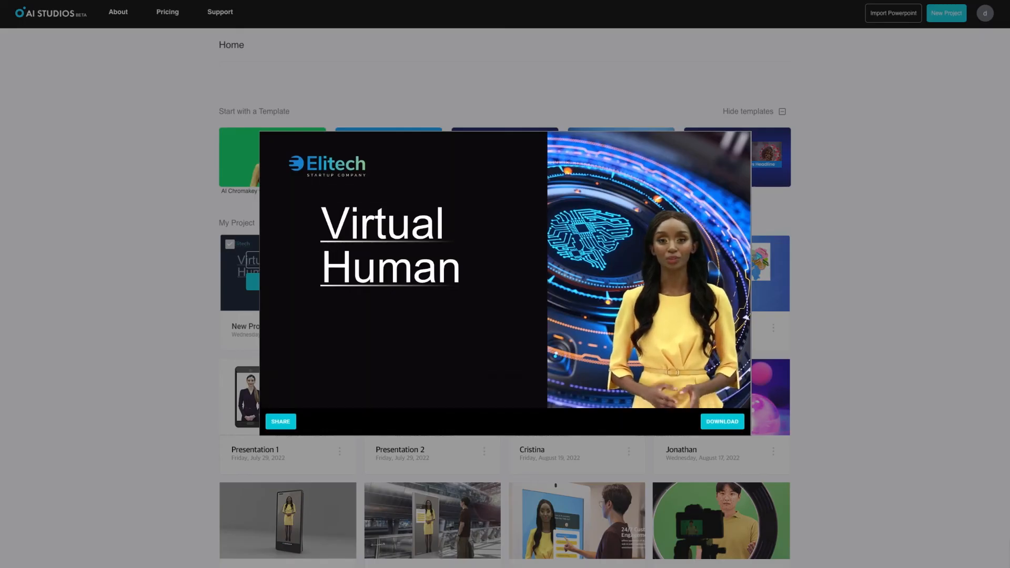